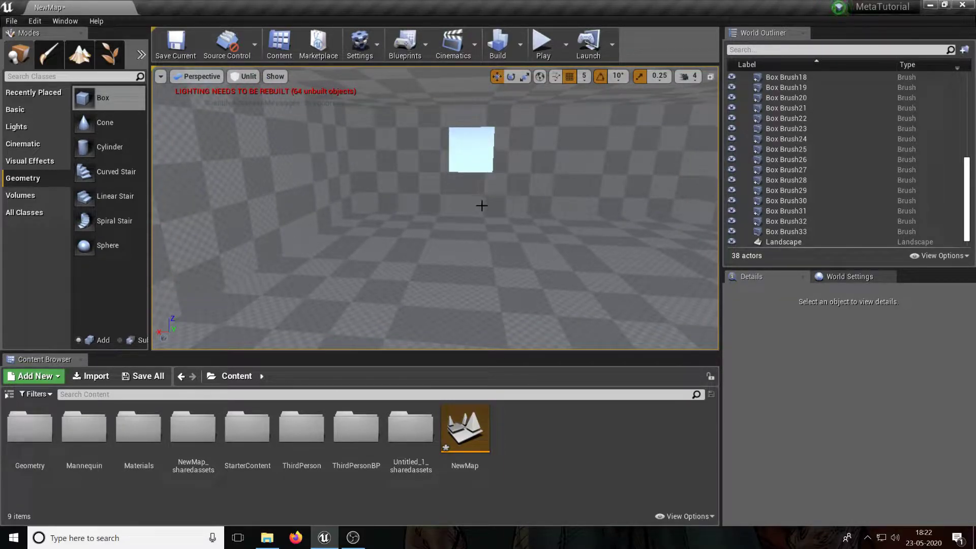
Open the StarterContent folder in the Content Browser
{"action": "left_click", "coordinate": [246, 426]}
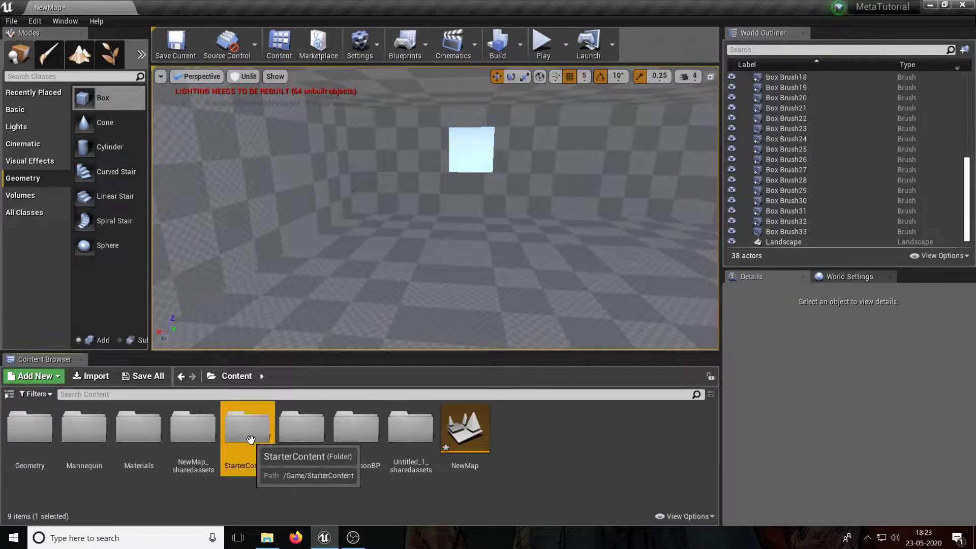
{"action": "double_click", "coordinate": [248, 428]}
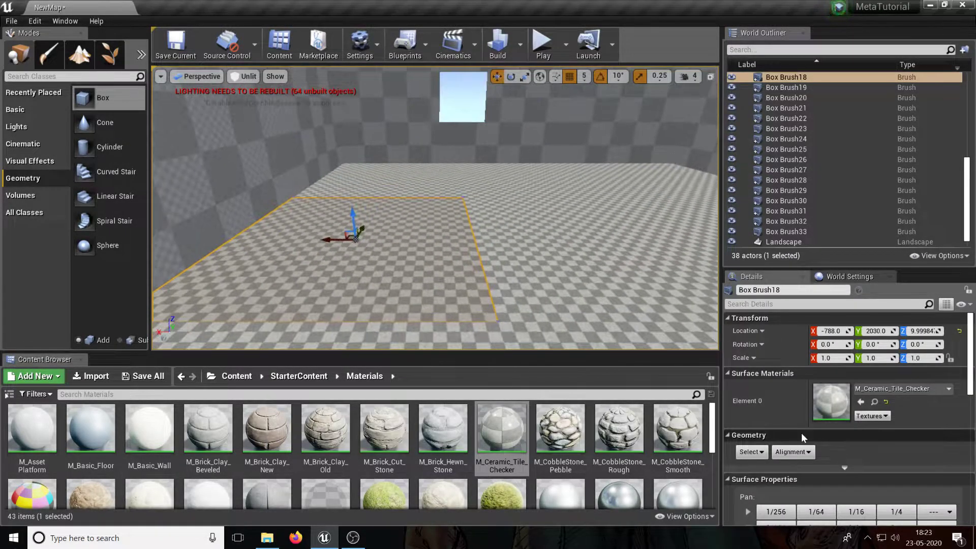
Bring up the Align Surface options in Details for the adjoining tiled floor brushes
{"action": "scroll", "scroll_direction": "down", "scroll_amount": 3}
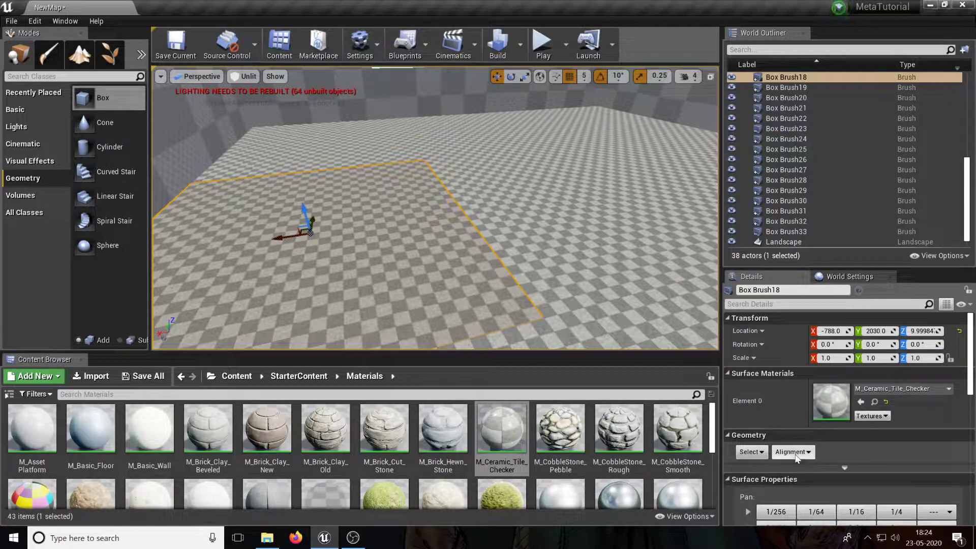
{"action": "left_click", "coordinate": [792, 451]}
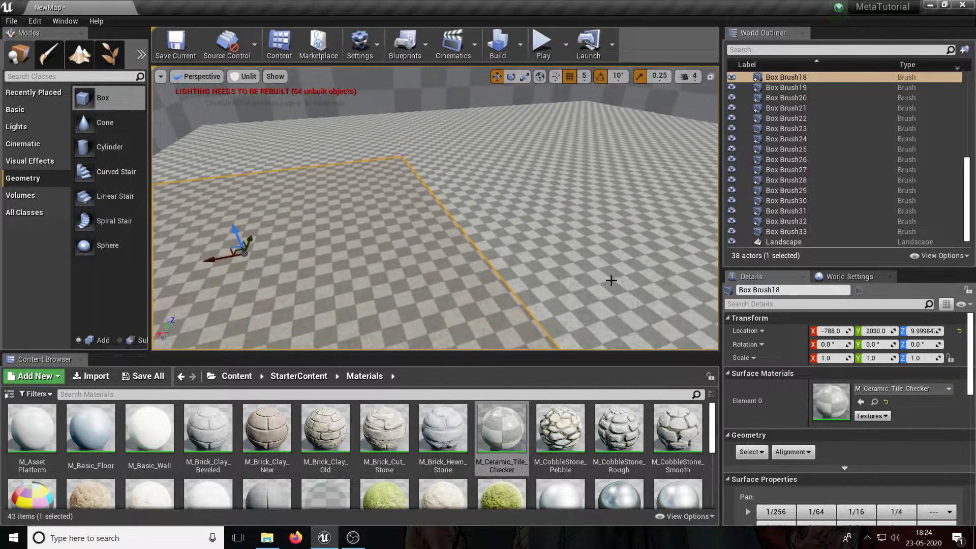
{"action": "left_click", "coordinate": [786, 118]}
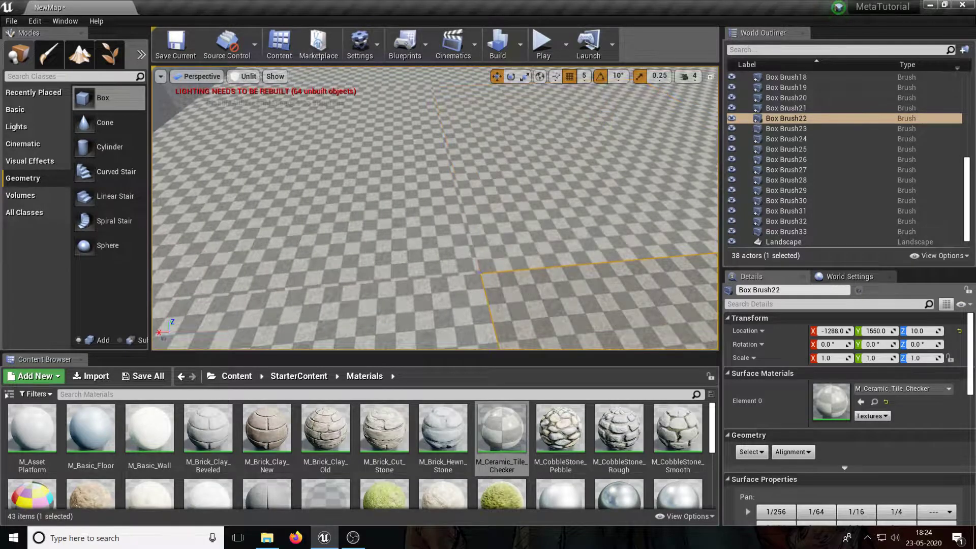
{"action": "left_click", "coordinate": [786, 76]}
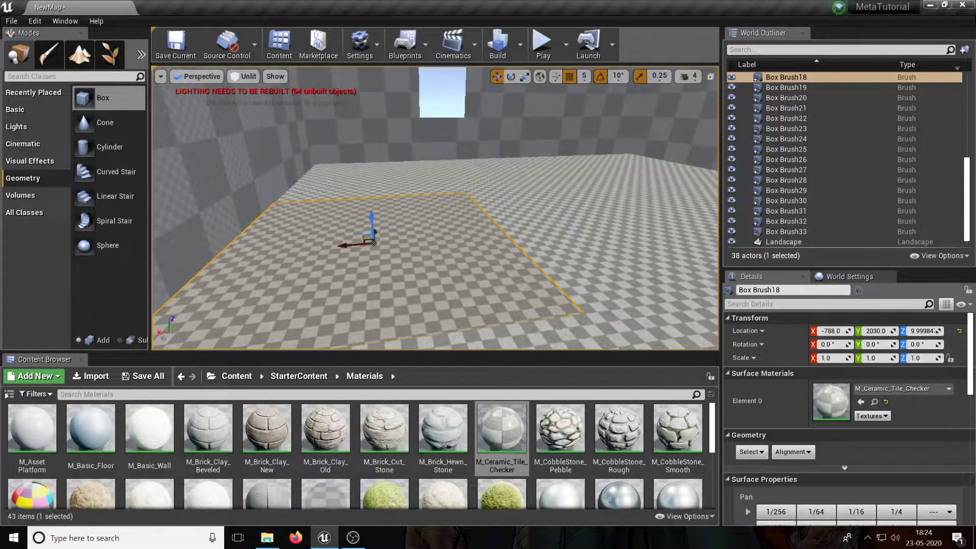
{"action": "left_click", "coordinate": [794, 452]}
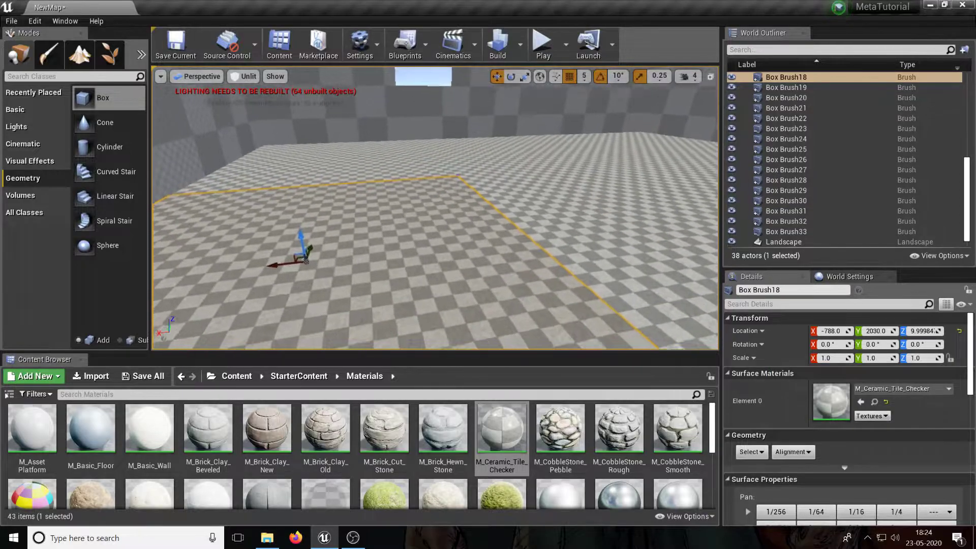
{"action": "left_click", "coordinate": [792, 451]}
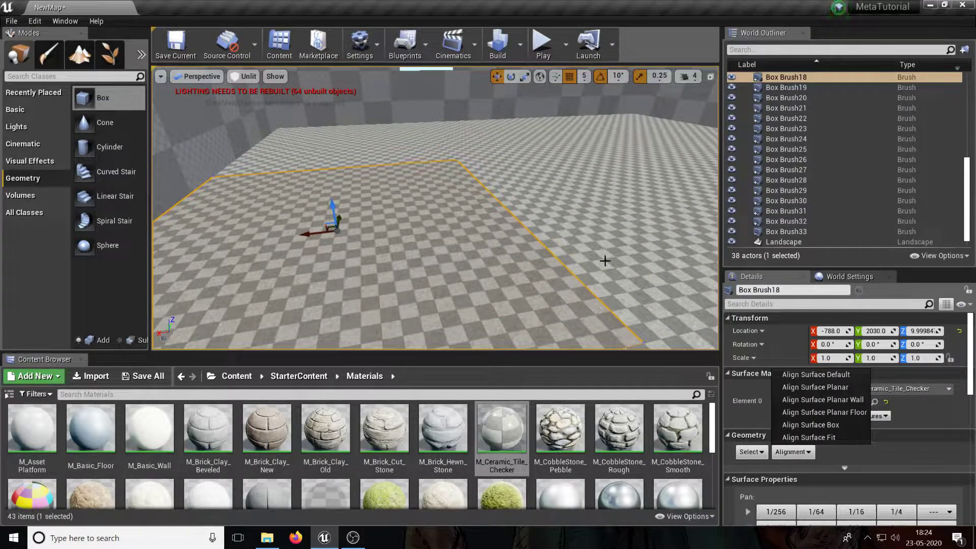
{"action": "mouse_move", "coordinate": [823, 412]}
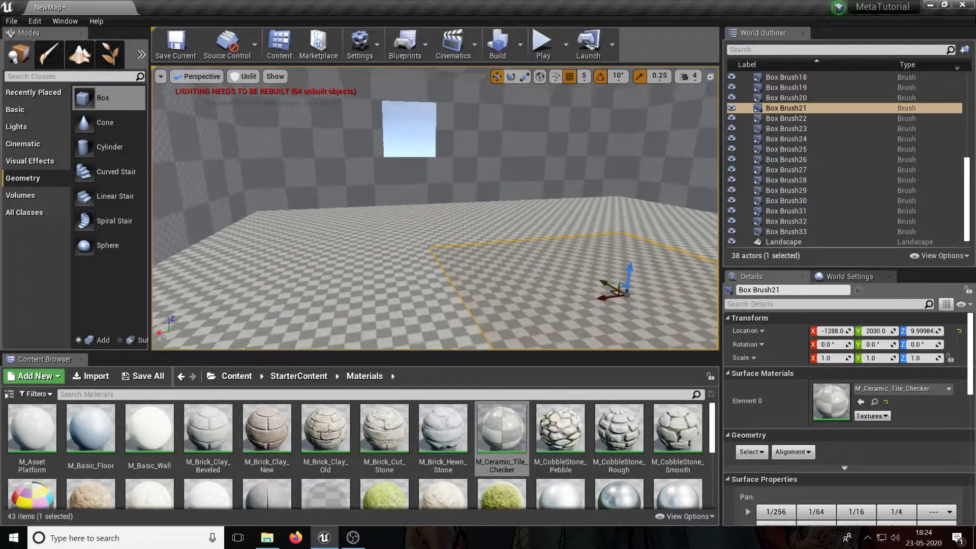
{"action": "mouse_move", "coordinate": [502, 428]}
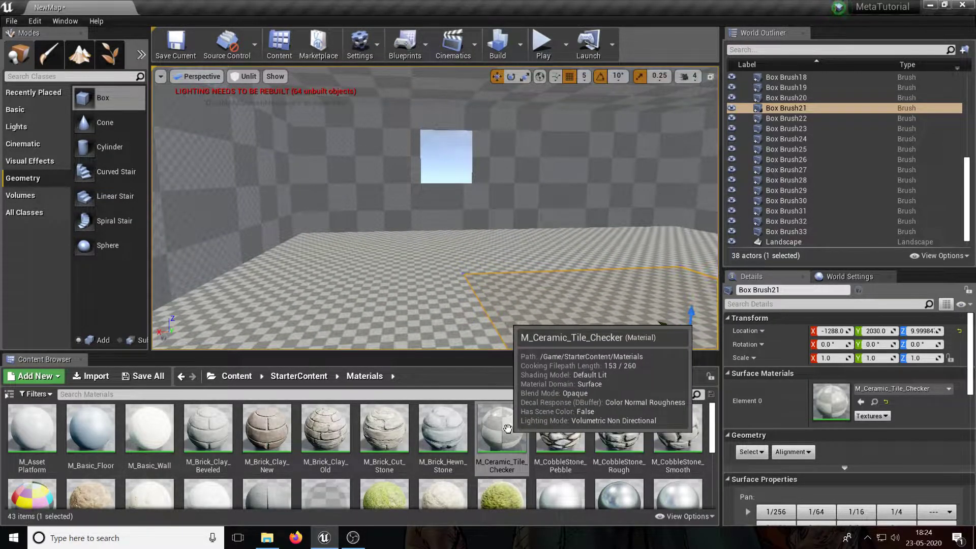
{"action": "double_click", "coordinate": [502, 428]}
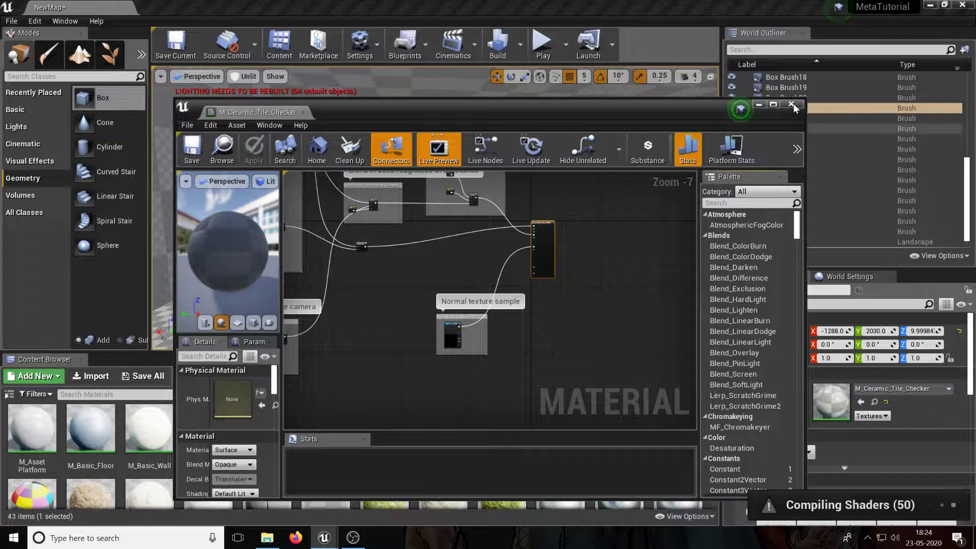
{"action": "left_click", "coordinate": [793, 104]}
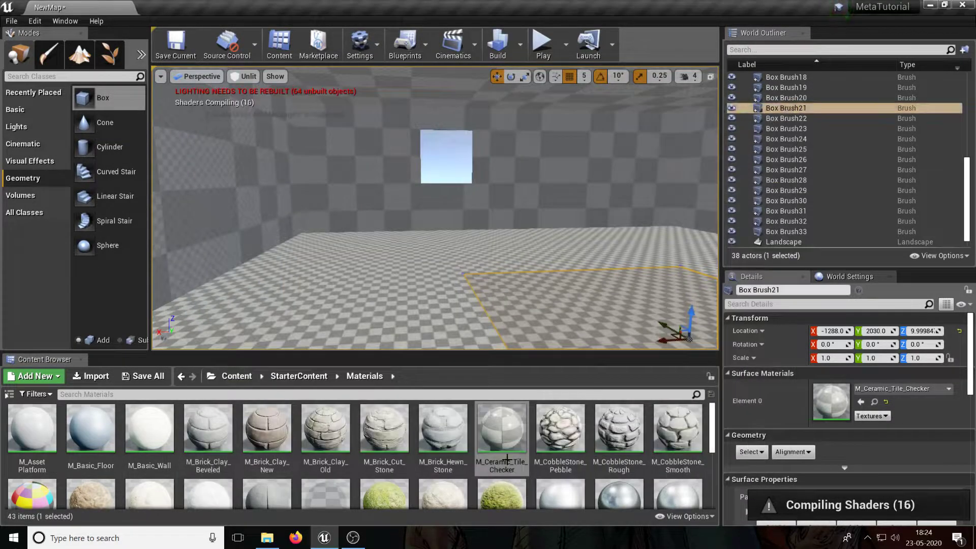
Create a material instance of M_Ceramic_Tile_Checker named M_shinytile
{"action": "right_click", "coordinate": [502, 428]}
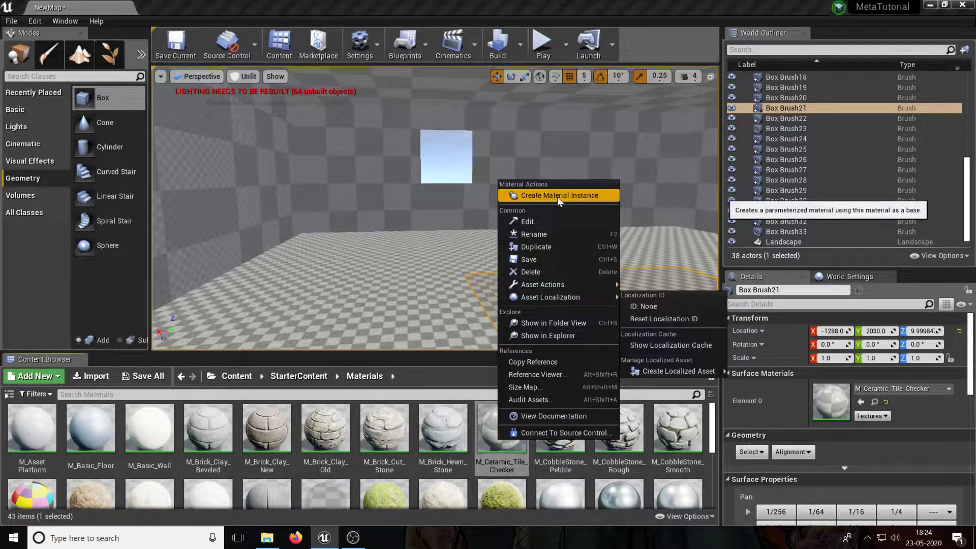
{"action": "mouse_move", "coordinate": [558, 195]}
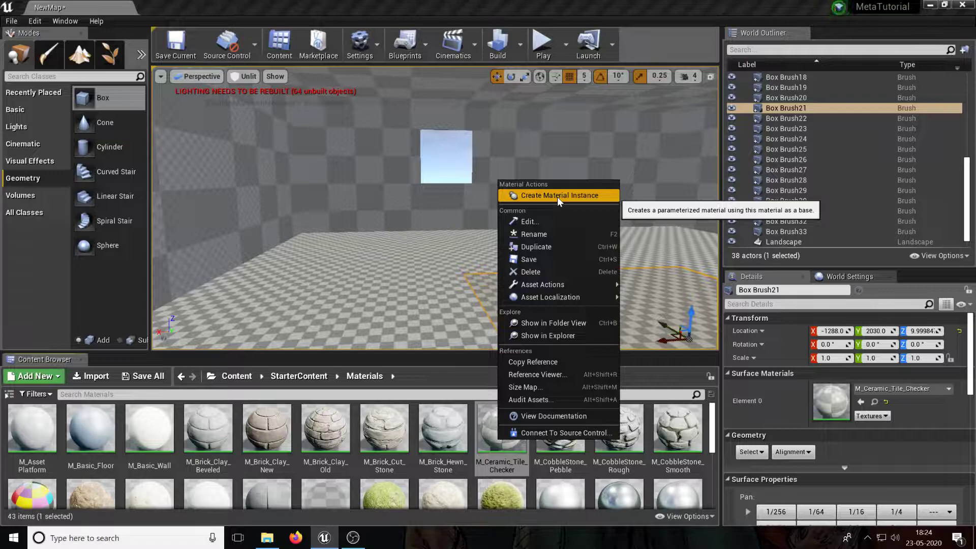
{"action": "left_click", "coordinate": [563, 196]}
{"action": "type", "text": "shin"}
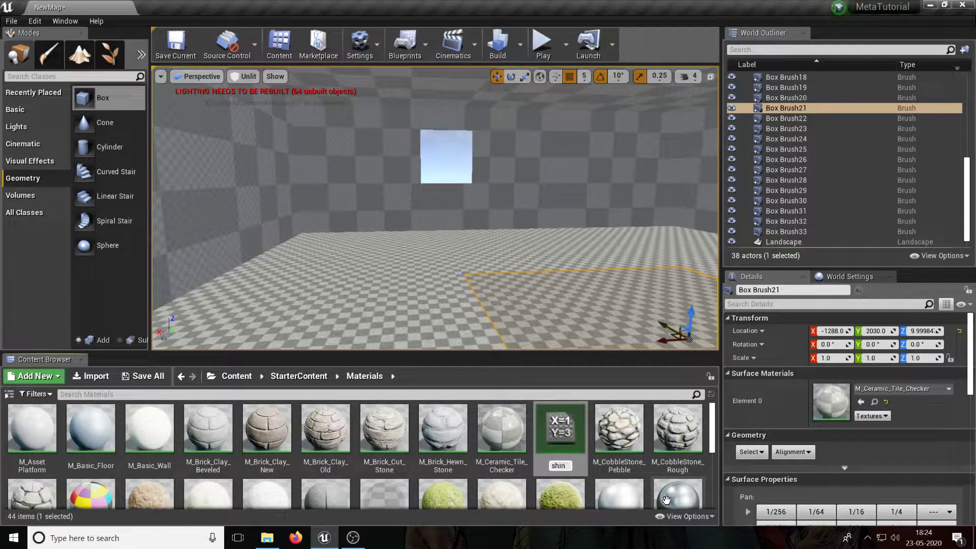
{"action": "scroll", "scroll_direction": "down", "scroll_amount": 3}
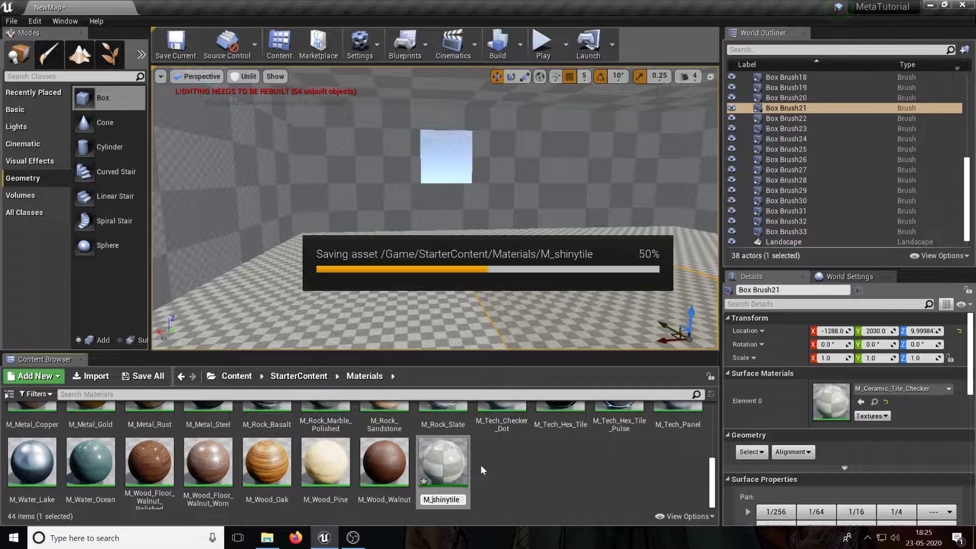
{"action": "scroll", "scroll_direction": "up", "scroll_amount": 3}
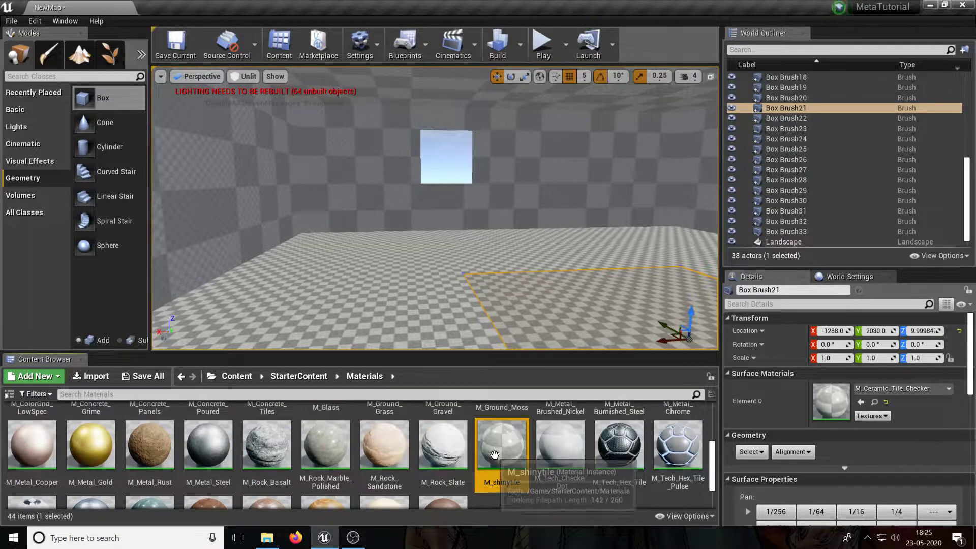
{"action": "double_click", "coordinate": [501, 443]}
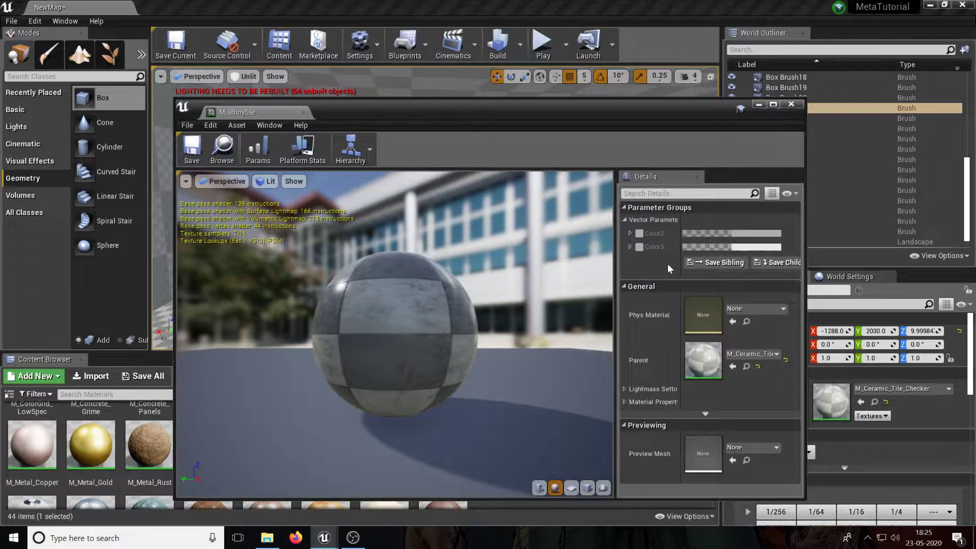
{"action": "left_click", "coordinate": [639, 287]}
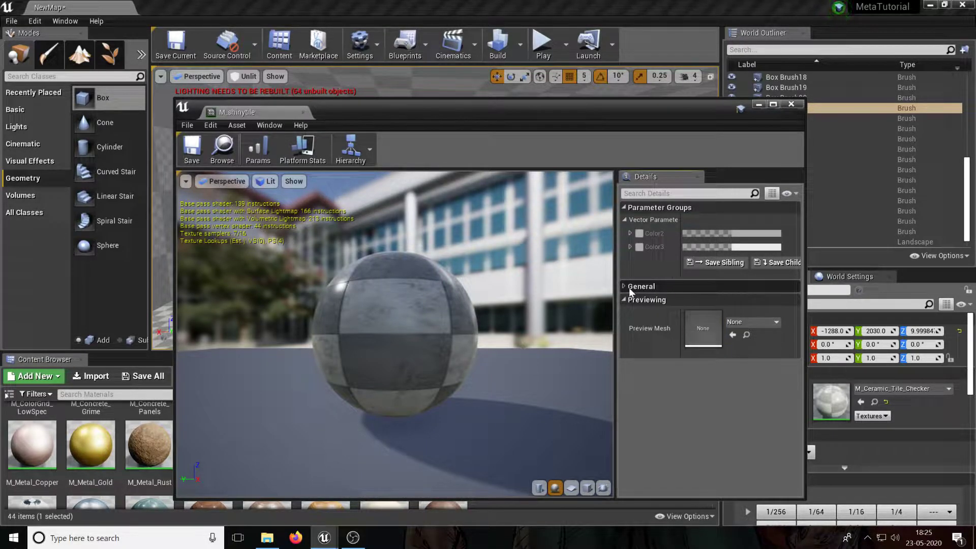
{"action": "left_click", "coordinate": [641, 287]}
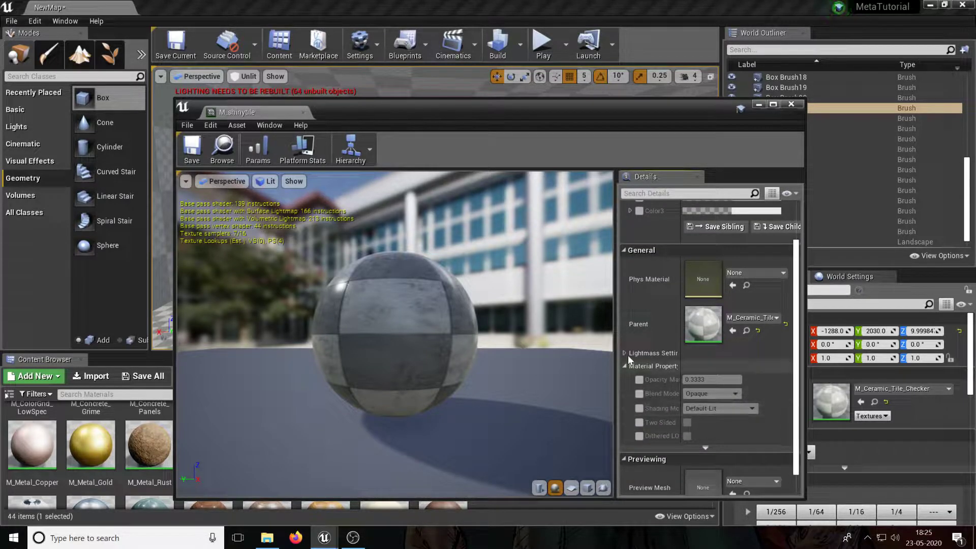
{"action": "left_click", "coordinate": [626, 353]}
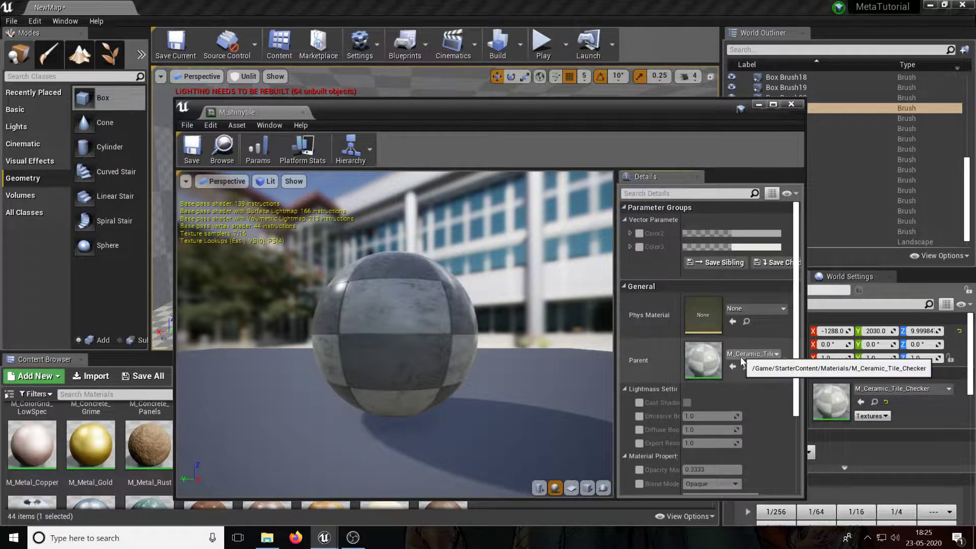
{"action": "left_click", "coordinate": [630, 246]}
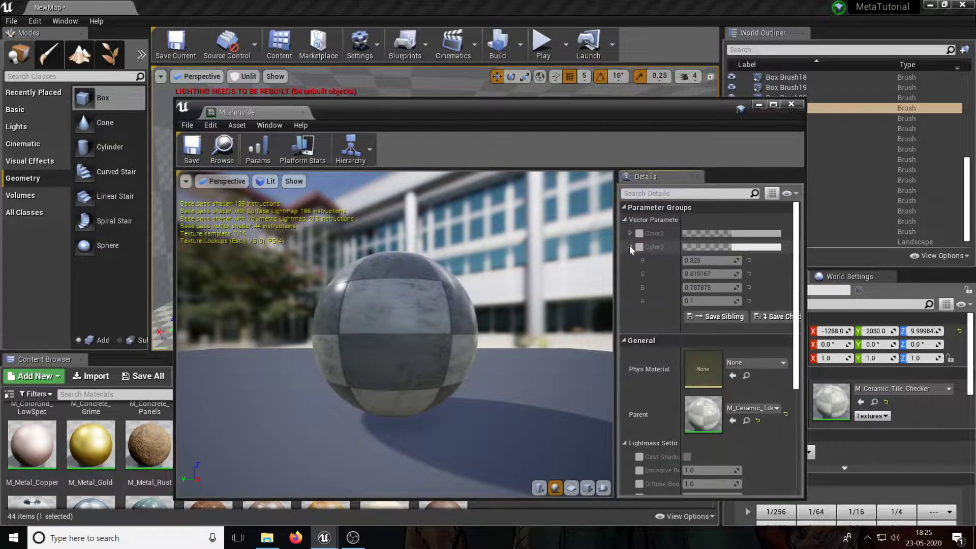
{"action": "left_click", "coordinate": [631, 234]}
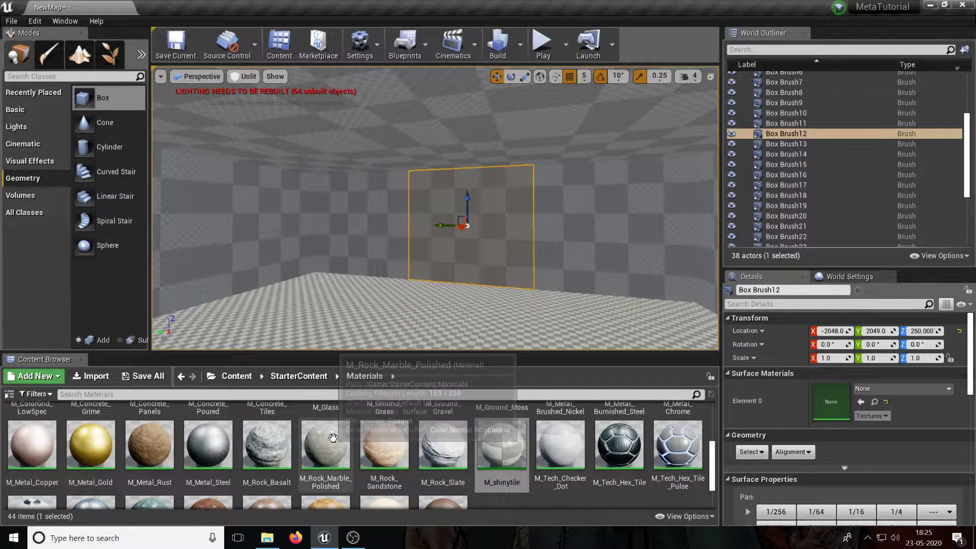
Scroll the Content Browser while applying M_Concrete_Poured to the wall brushes
{"action": "scroll", "scroll_direction": "up", "scroll_amount": 3}
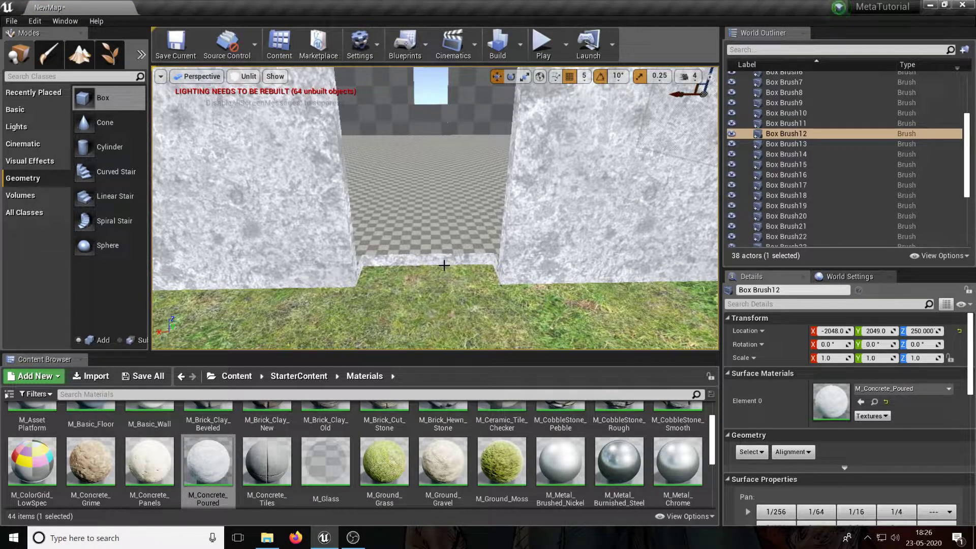
{"action": "scroll", "scroll_direction": "down", "scroll_amount": 3}
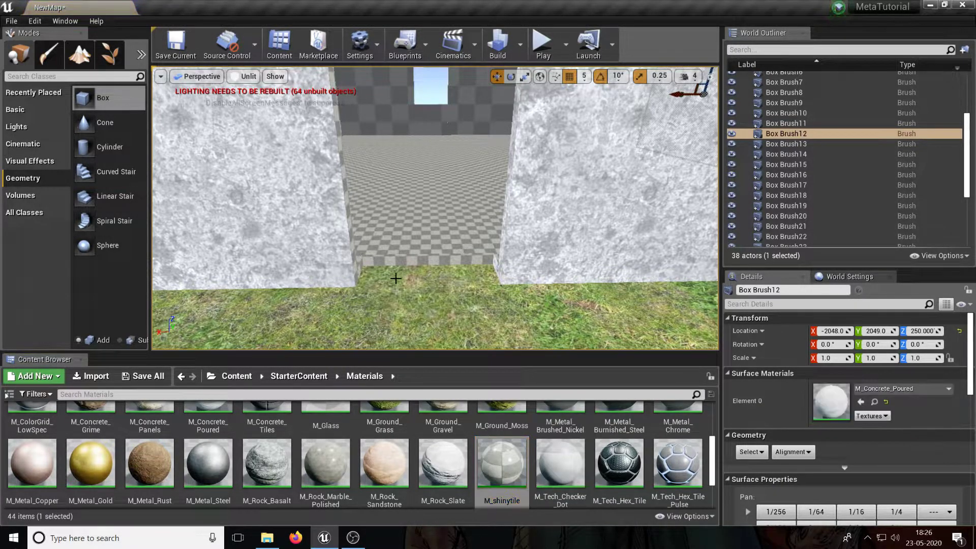
Undo the last material change while finishing the interior concrete walls
{"action": "key", "text": "ctrl+z"}
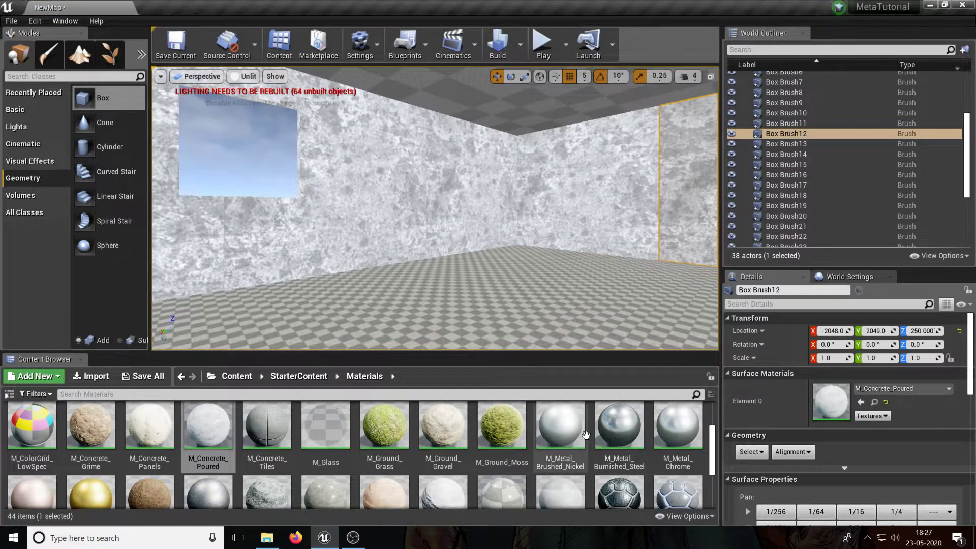
Return the Content Browser to the top-level Content folder after tiling the ceiling
{"action": "scroll", "scroll_direction": "down", "scroll_amount": 3}
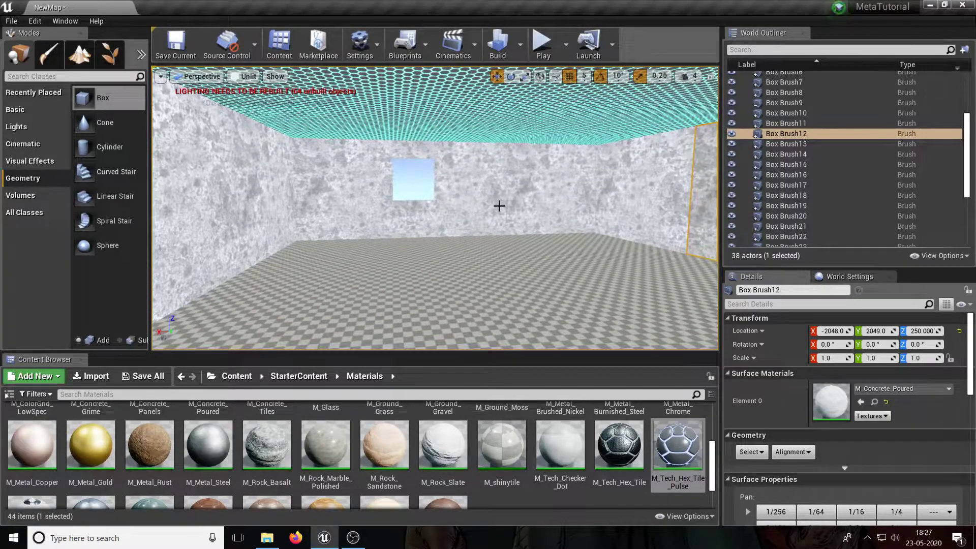
{"action": "left_click", "coordinate": [236, 376]}
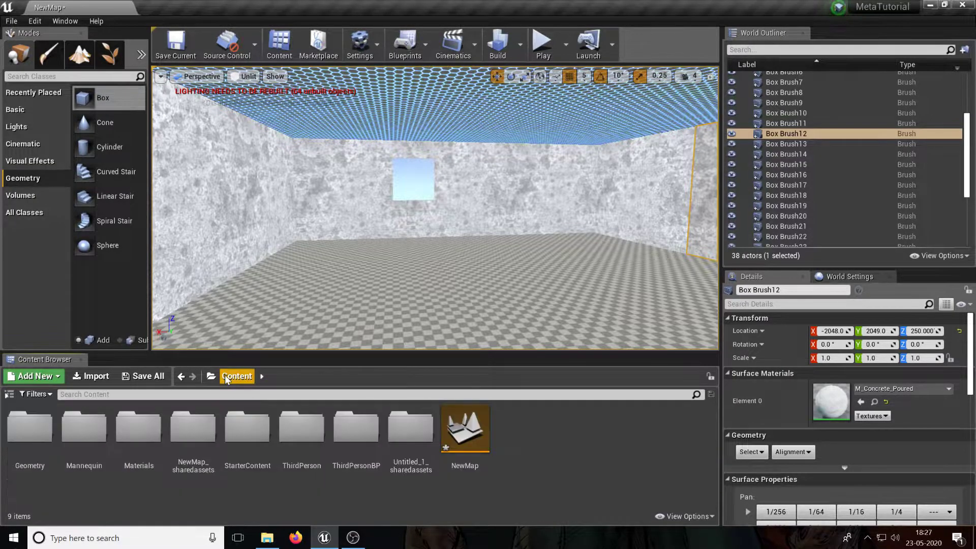